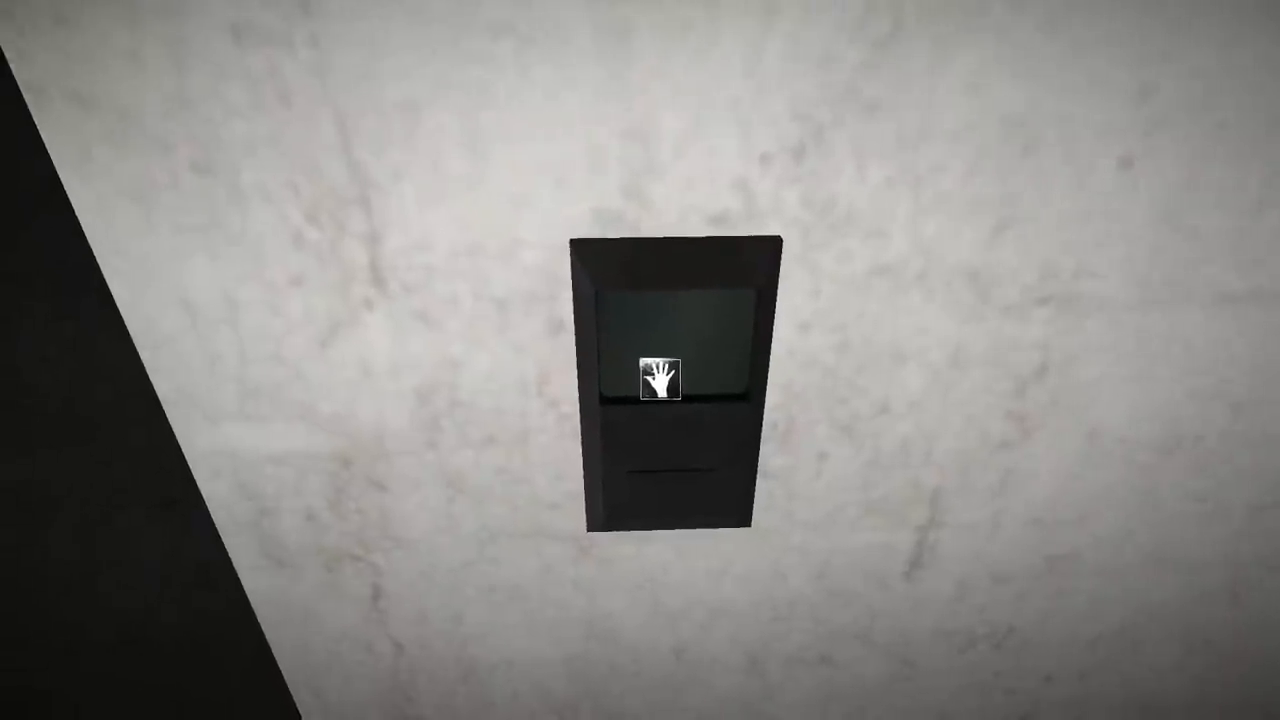
Use the wall button and show the S-NAV 300 Navigator in the inventory
{"action": "left_click", "coordinate": [660, 382]}
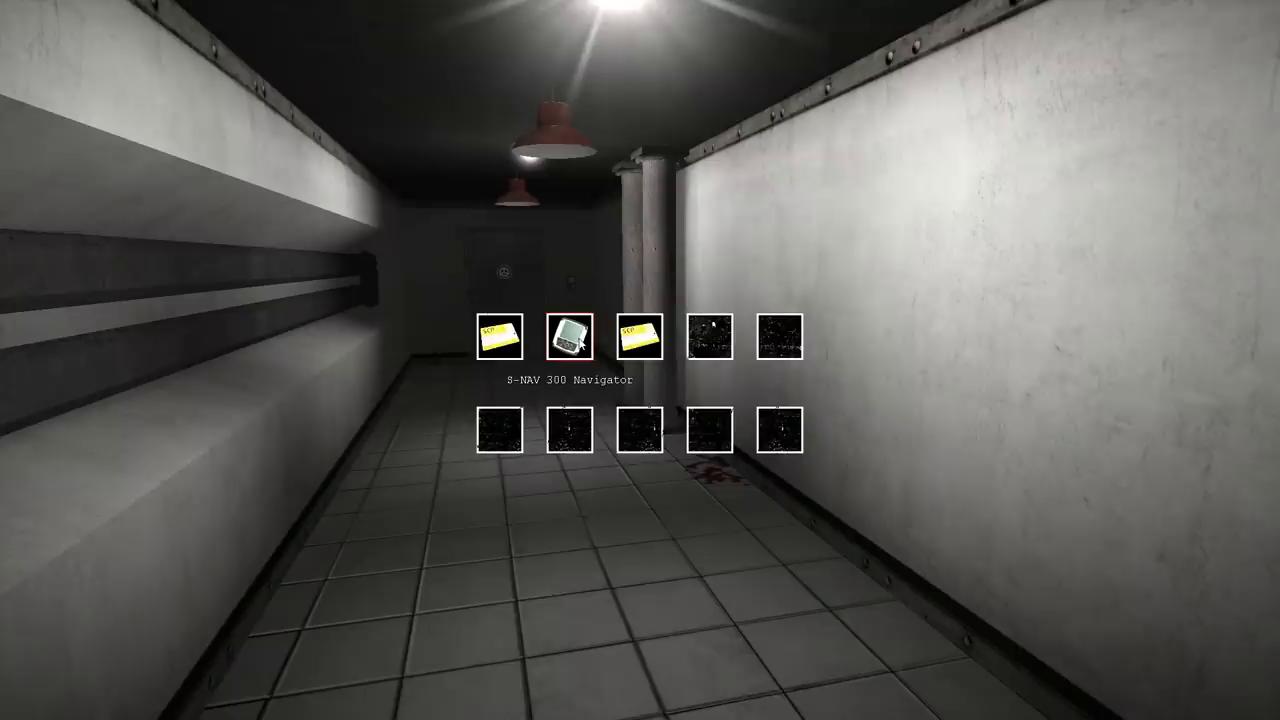
{"action": "left_click", "coordinate": [568, 336]}
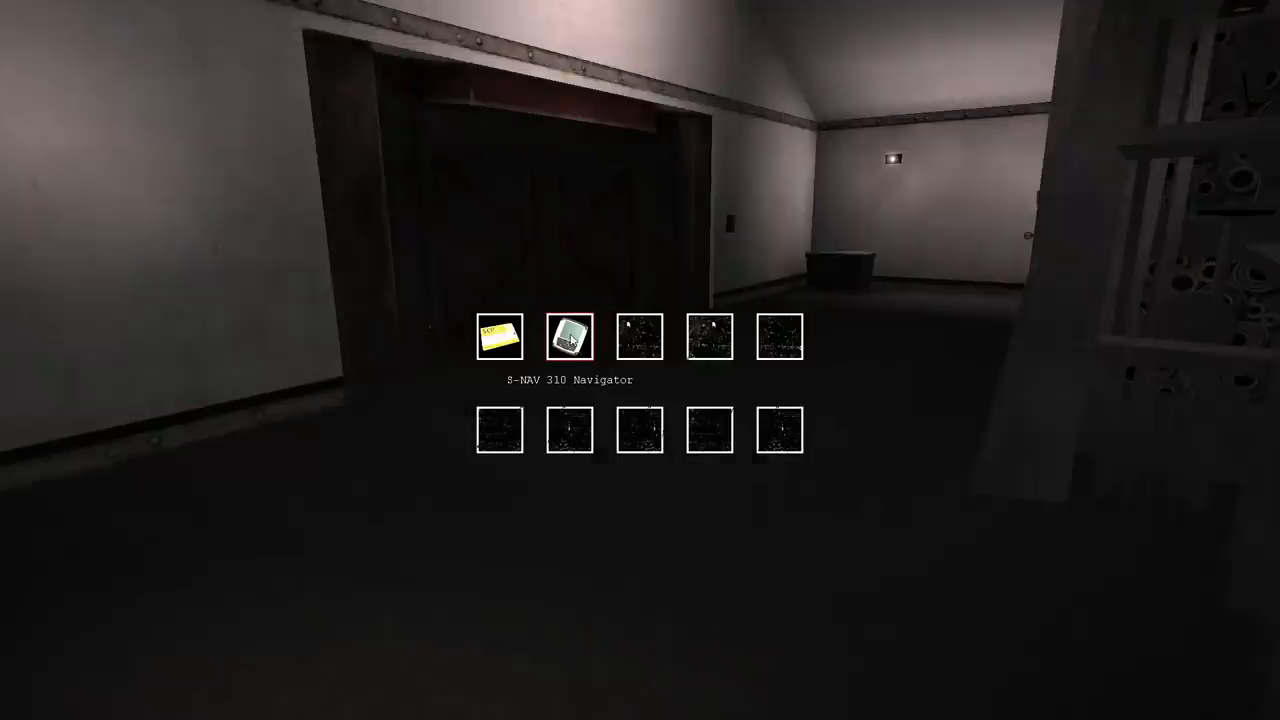
Hover the refined navigator to confirm it reads S-NAV Navigator Ultimate
{"action": "left_click", "coordinate": [568, 336]}
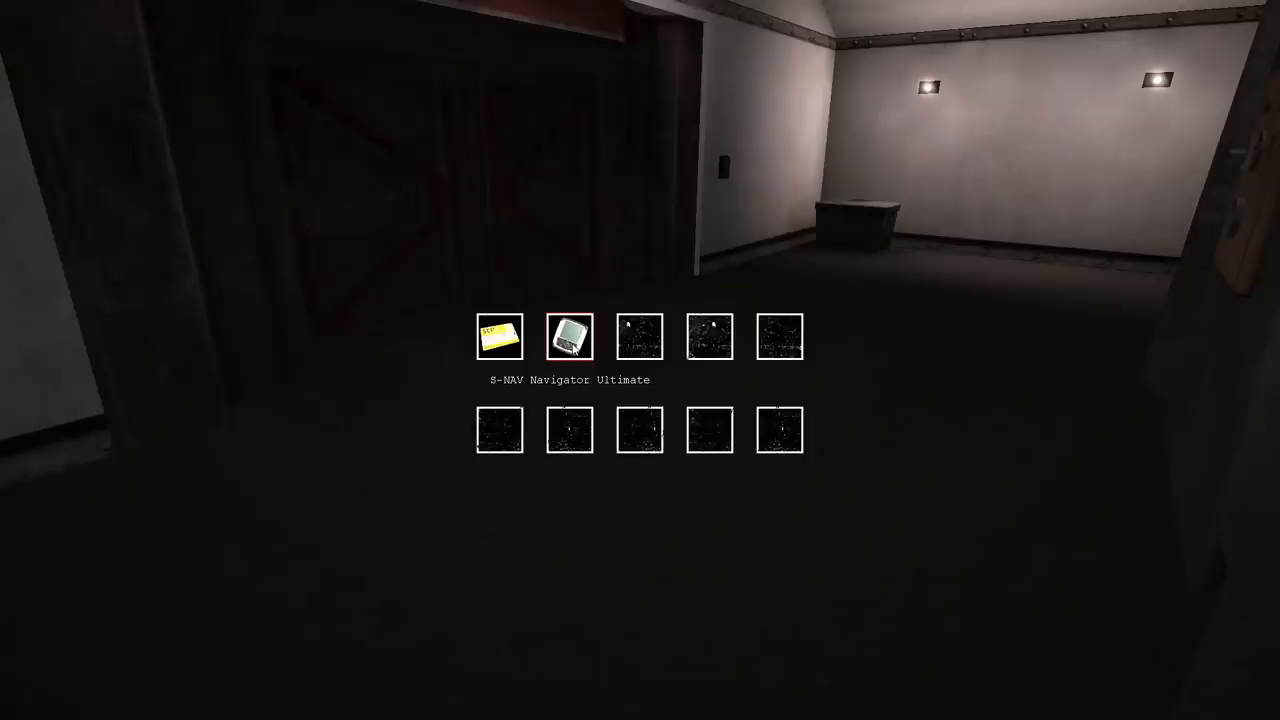
{"action": "left_click", "coordinate": [568, 336]}
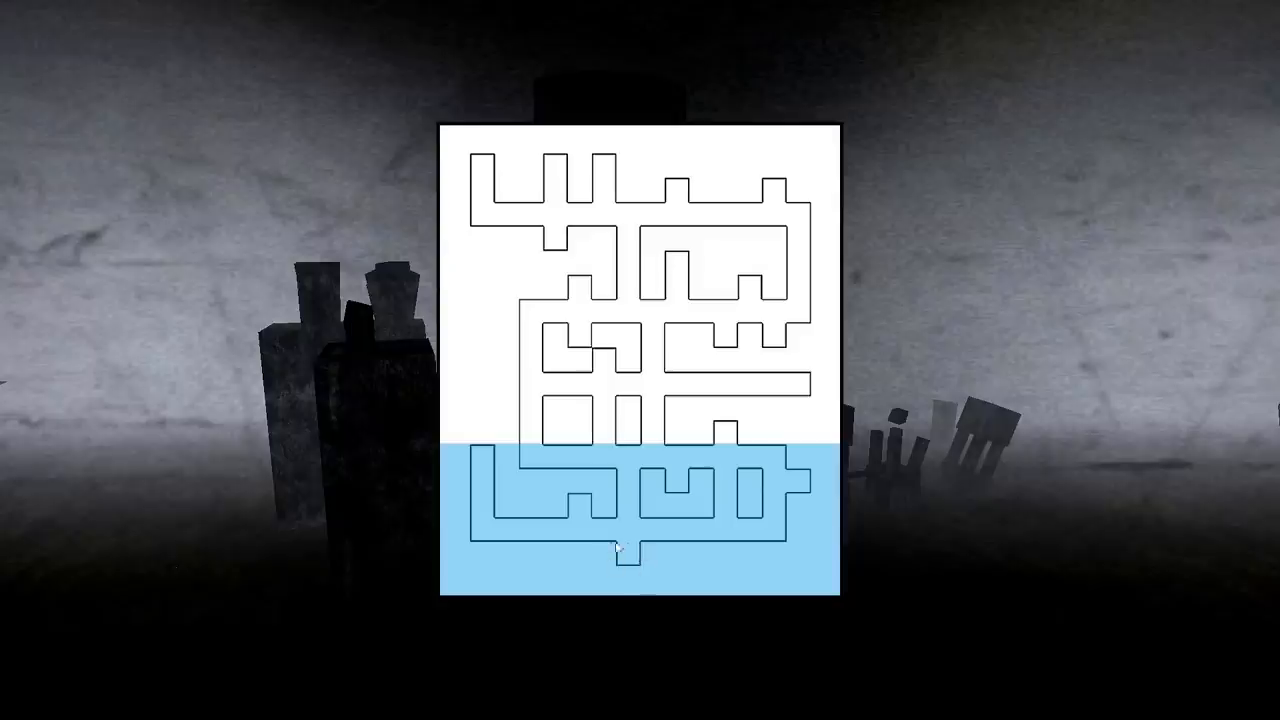
{"action": "mouse_move", "coordinate": [500, 450]}
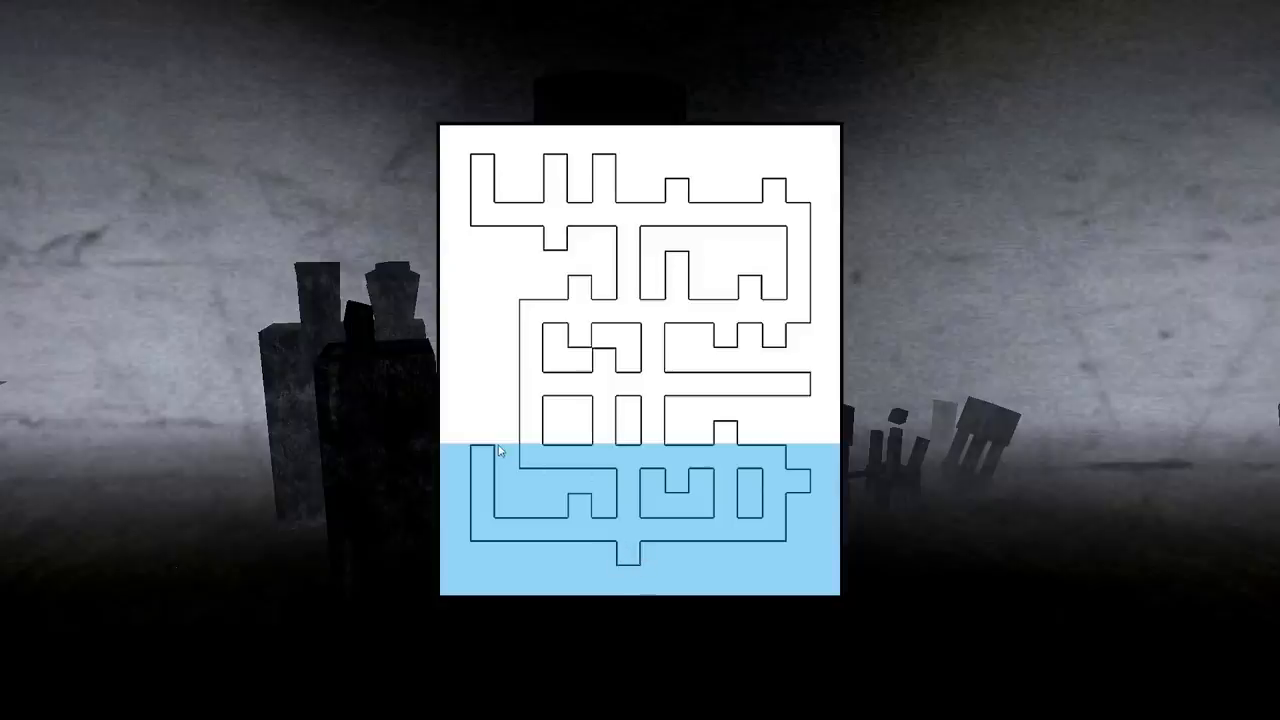
{"action": "mouse_move", "coordinate": [844, 460]}
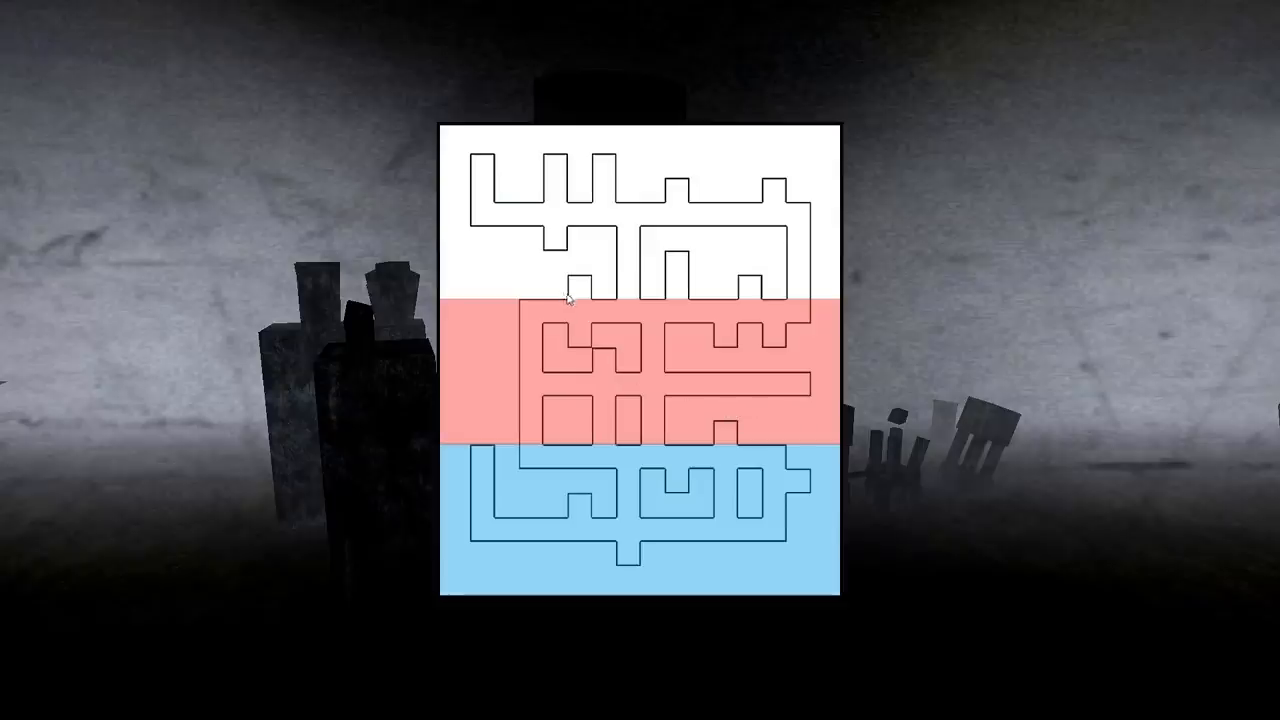
{"action": "mouse_move", "coordinate": [804, 304]}
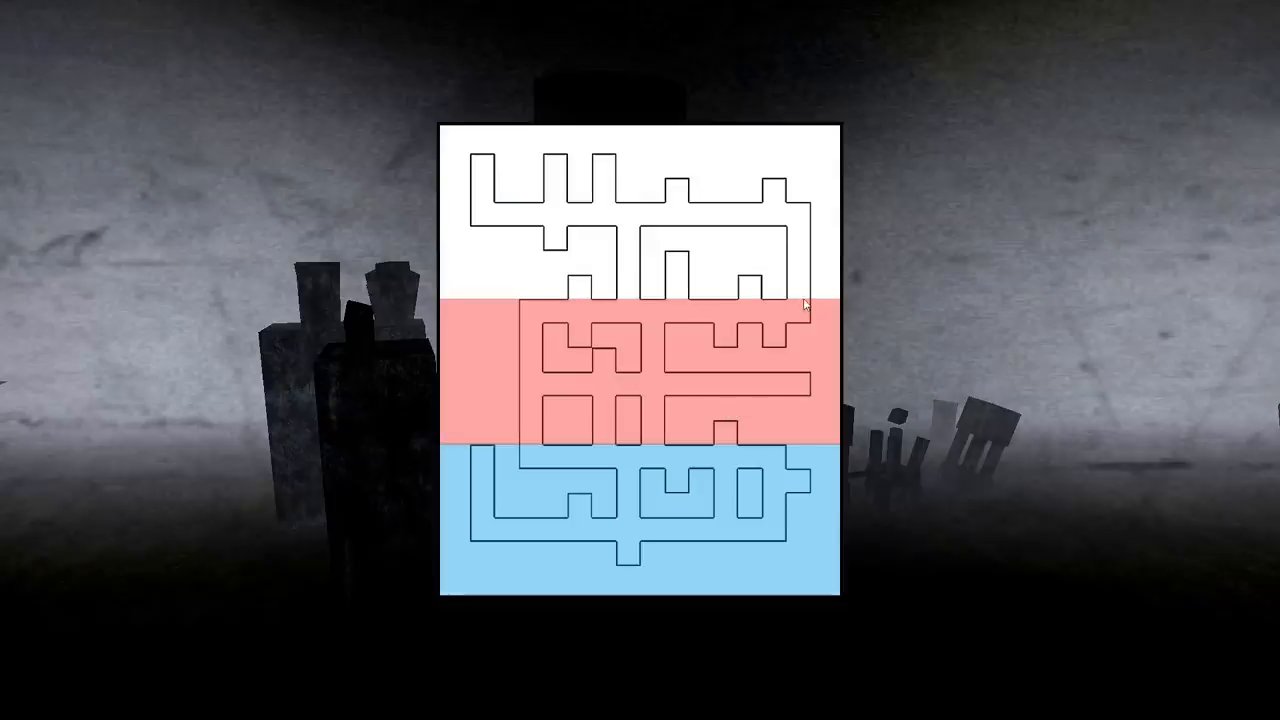
Place the green semi-transparent rectangle over the map's upper section
{"action": "left_click", "coordinate": [640, 230]}
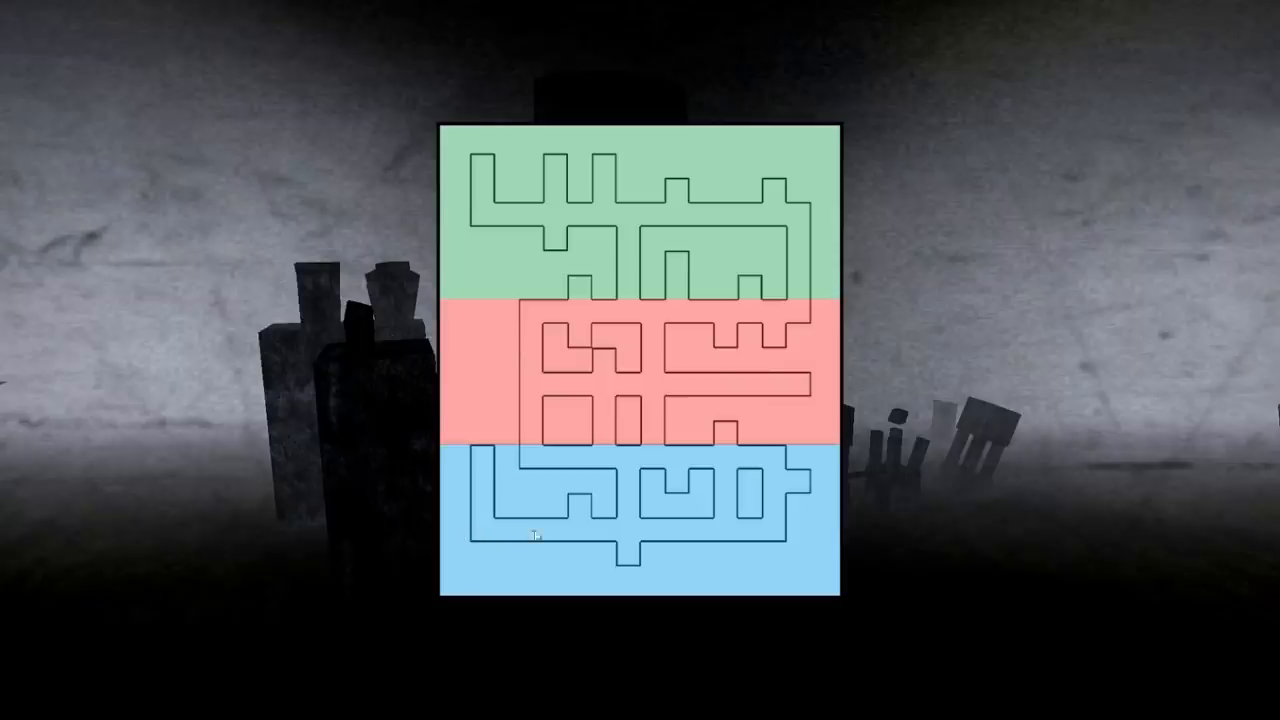
{"action": "mouse_move", "coordinate": [738, 472]}
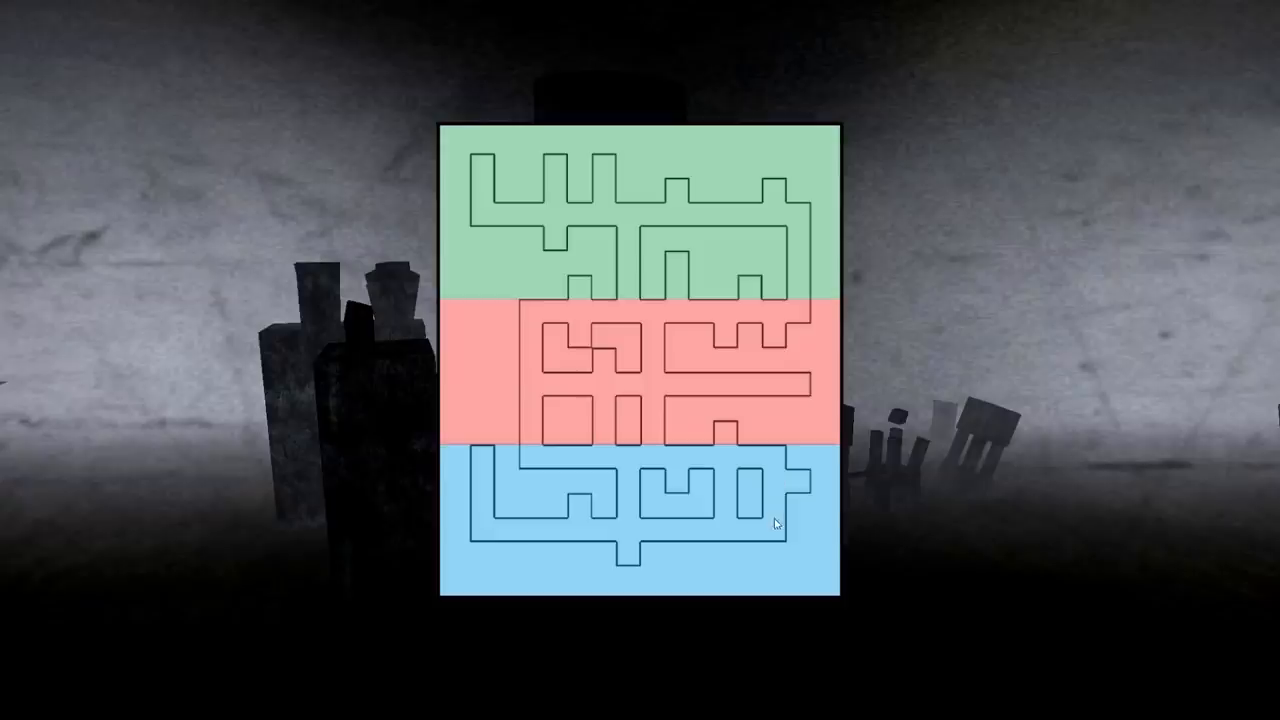
{"action": "mouse_move", "coordinate": [532, 394]}
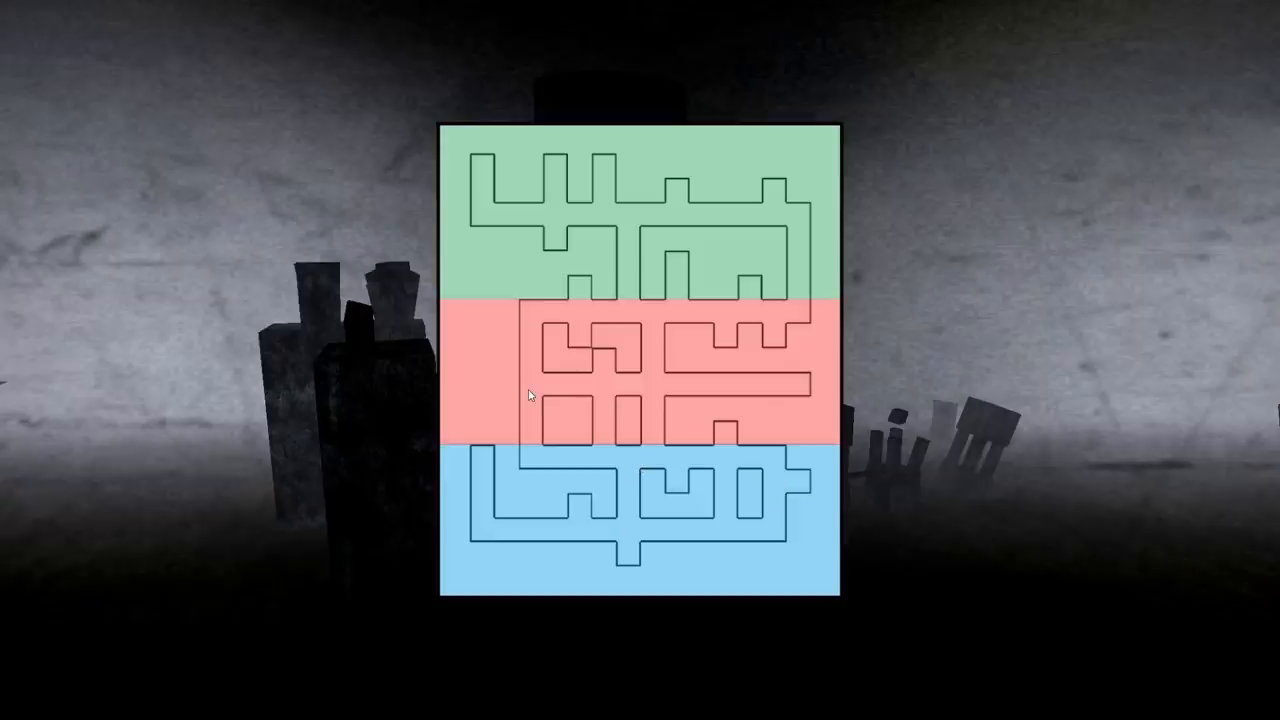
{"action": "mouse_move", "coordinate": [800, 390]}
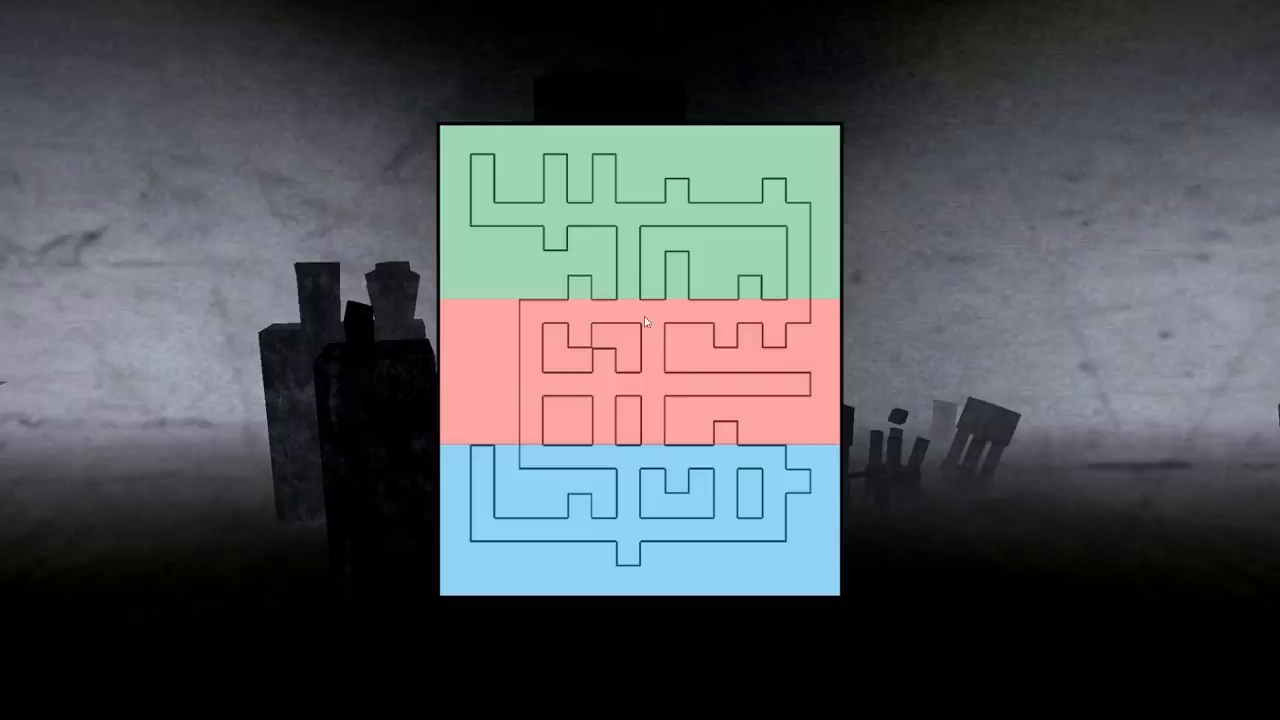
{"action": "mouse_move", "coordinate": [532, 388]}
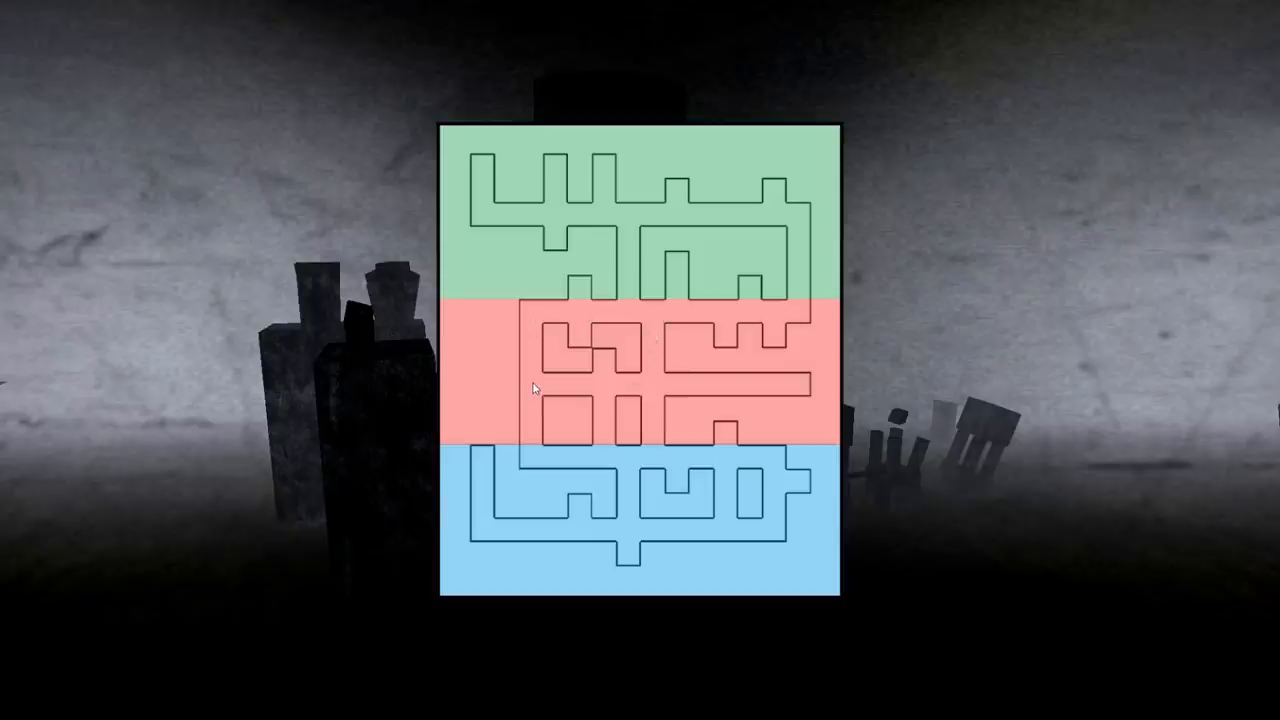
{"action": "mouse_move", "coordinate": [628, 264]}
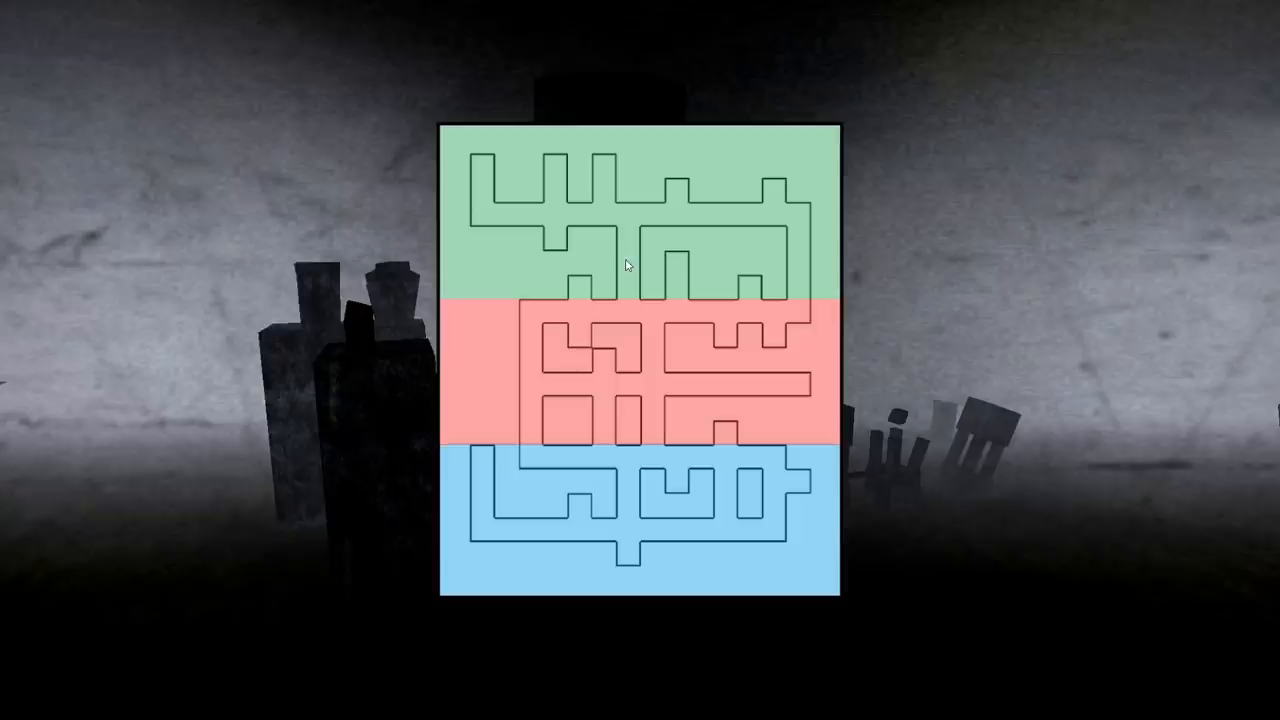
{"action": "mouse_move", "coordinate": [828, 268]}
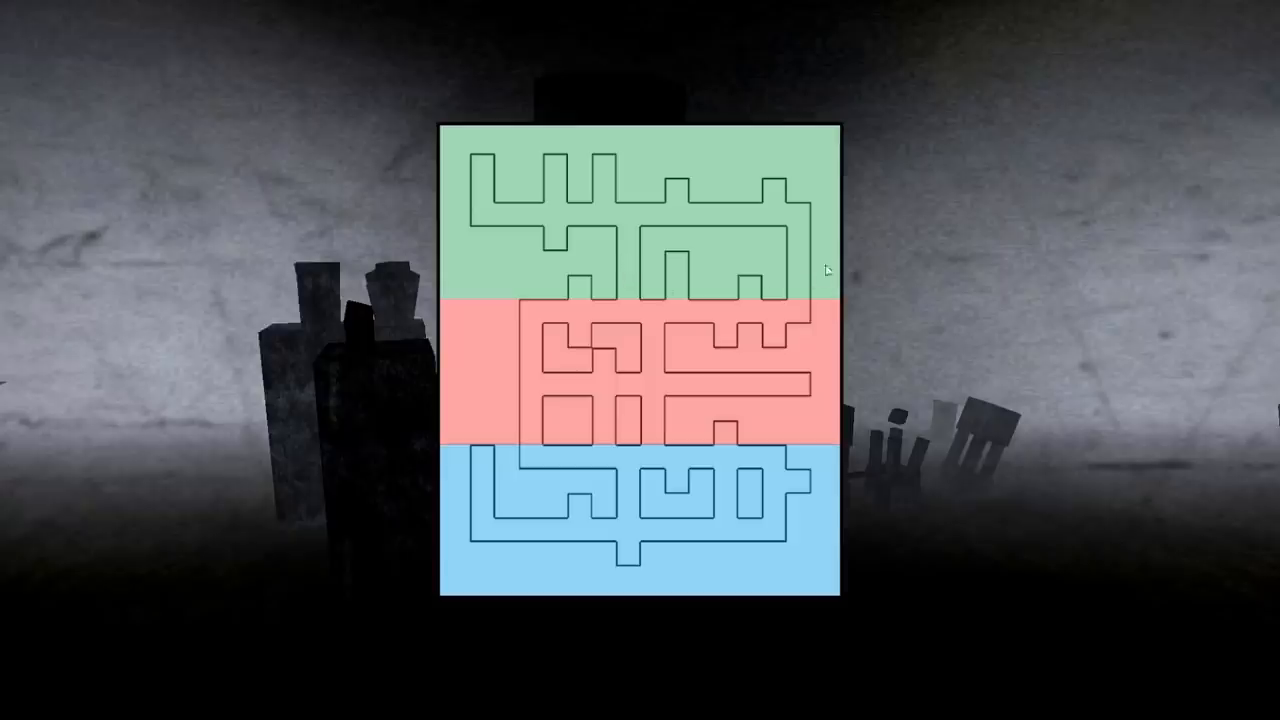
{"action": "mouse_move", "coordinate": [710, 268]}
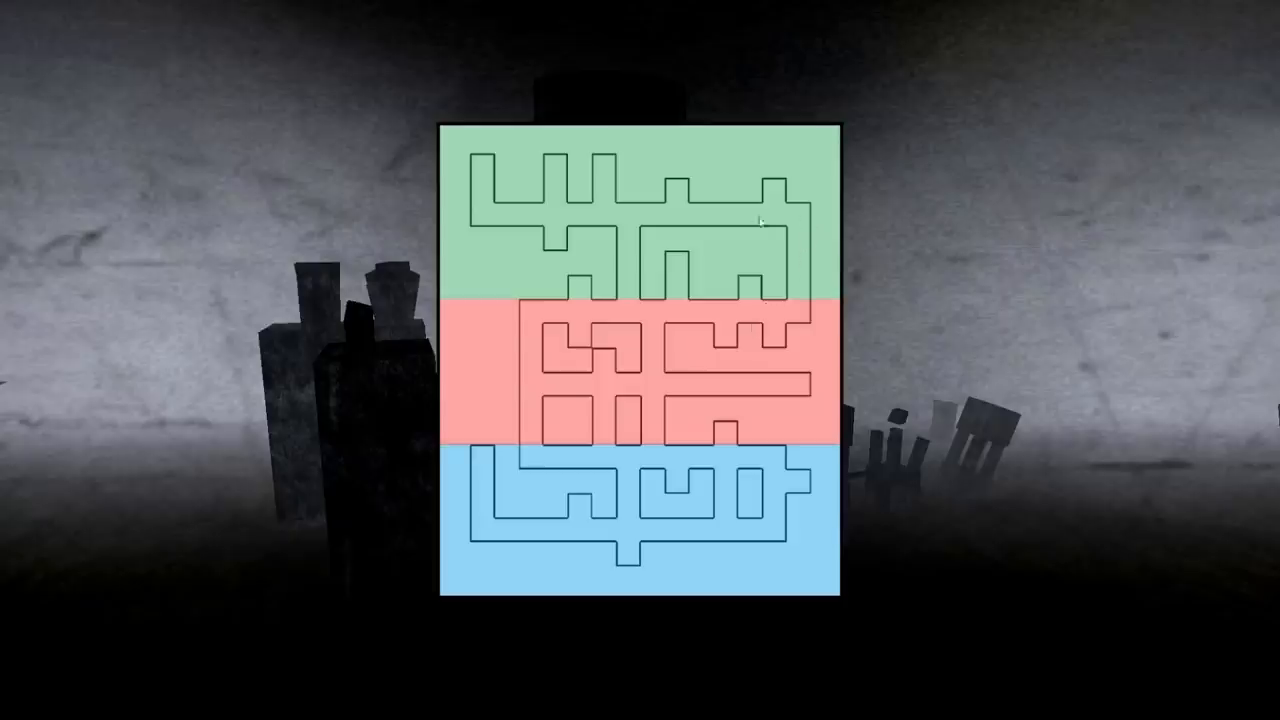
{"action": "mouse_move", "coordinate": [484, 196]}
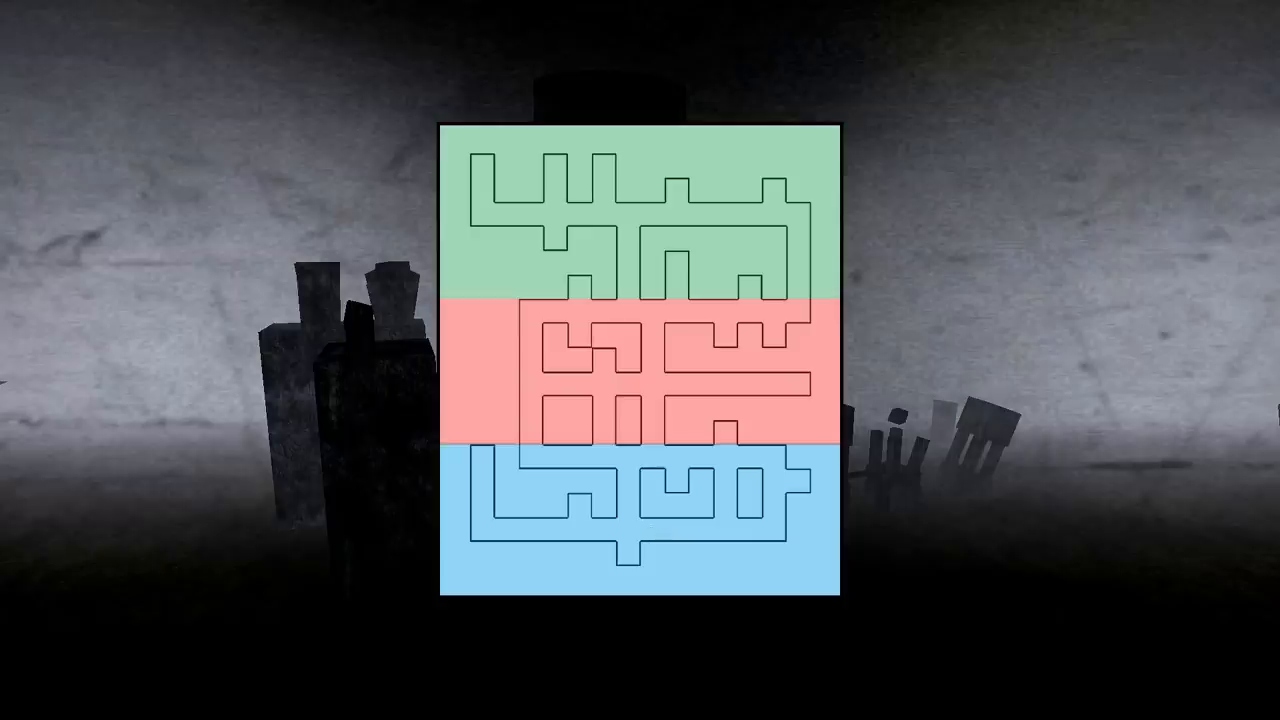
{"action": "mouse_move", "coordinate": [476, 446]}
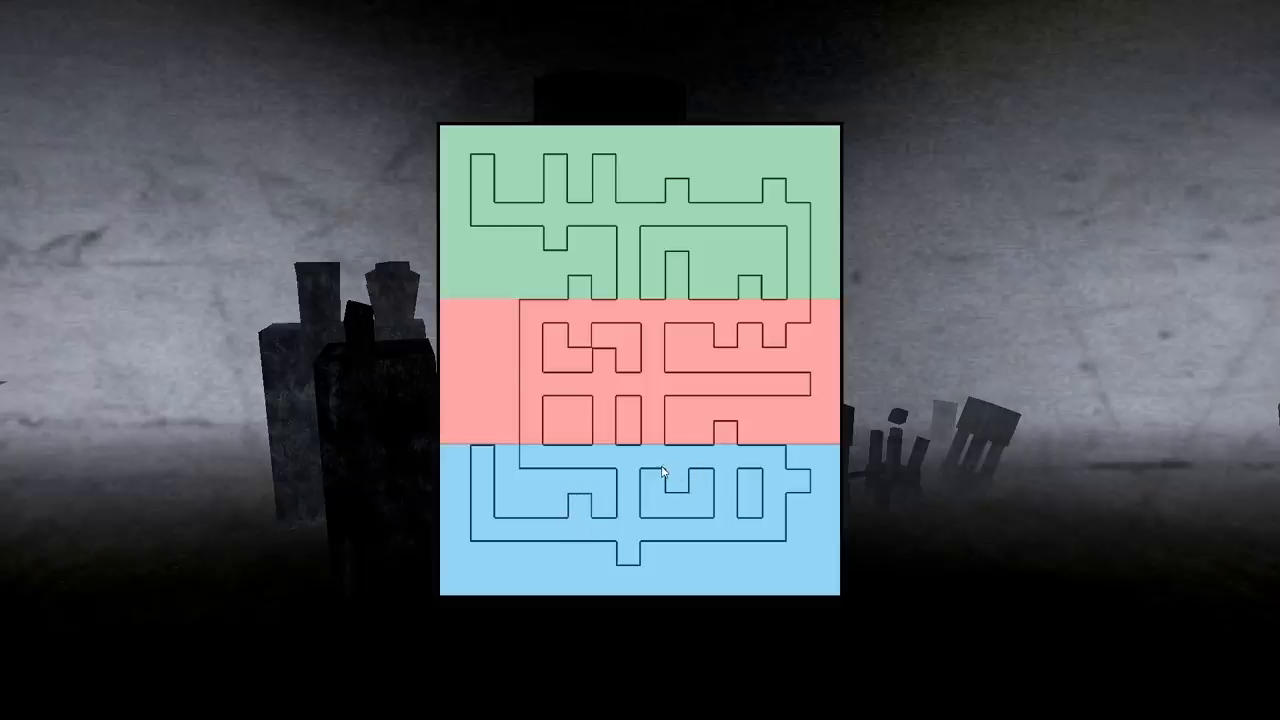
{"action": "mouse_move", "coordinate": [806, 476]}
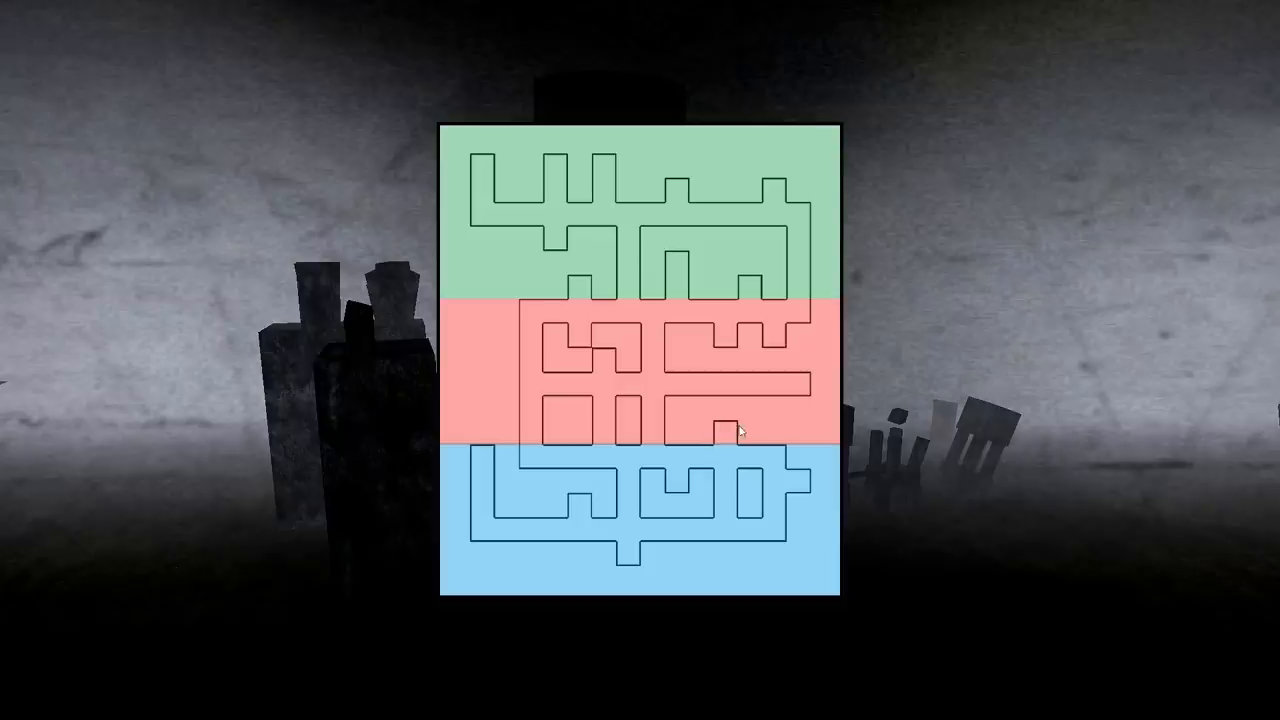
{"action": "mouse_move", "coordinate": [740, 434]}
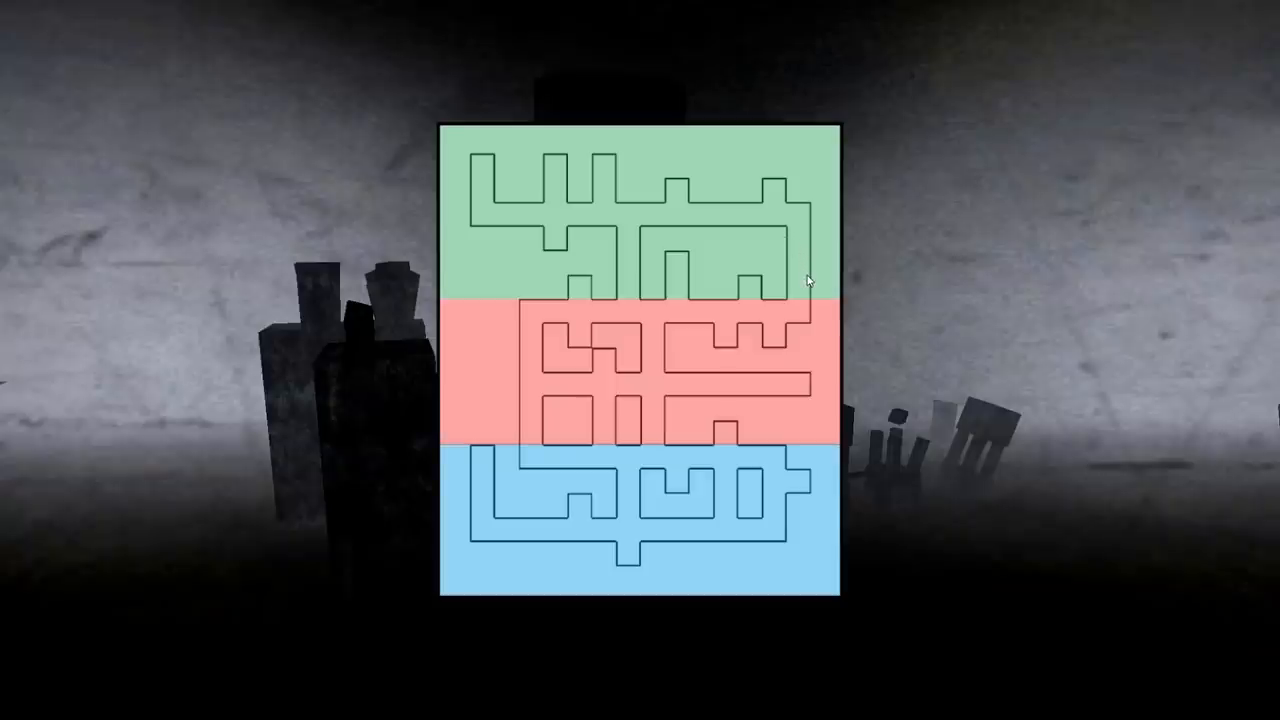
{"action": "mouse_move", "coordinate": [464, 236]}
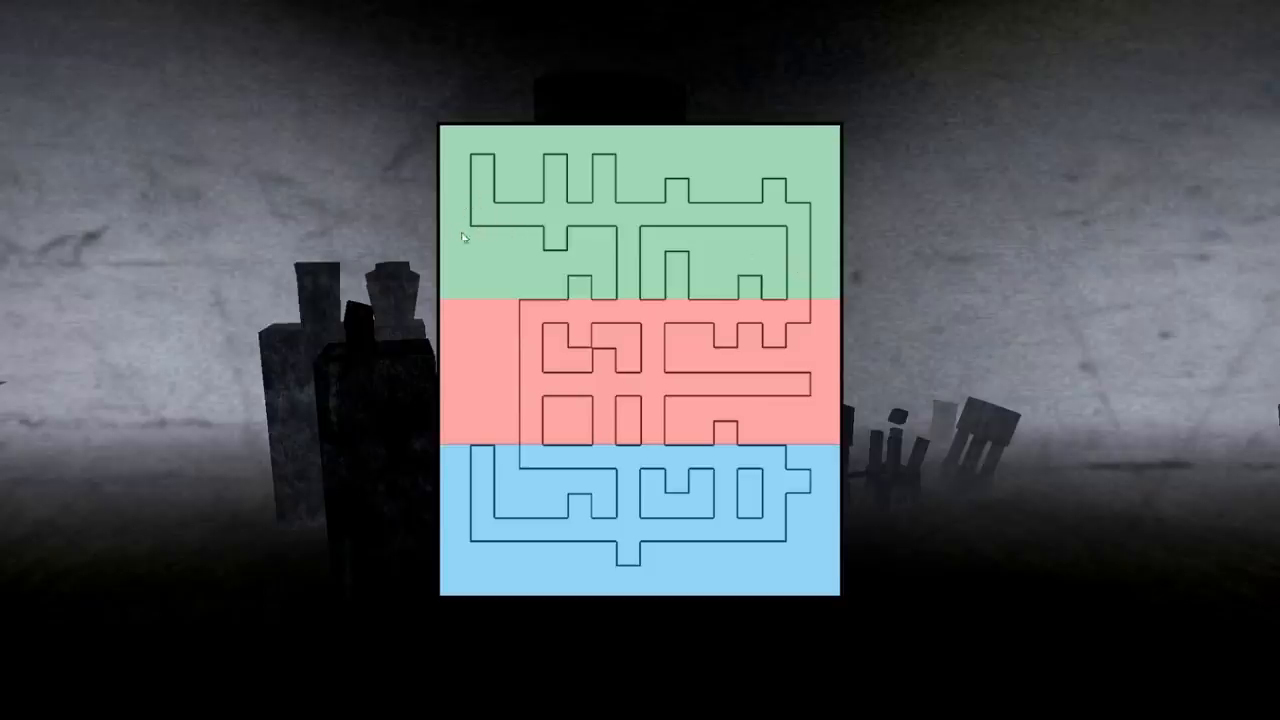
{"action": "mouse_move", "coordinate": [500, 240]}
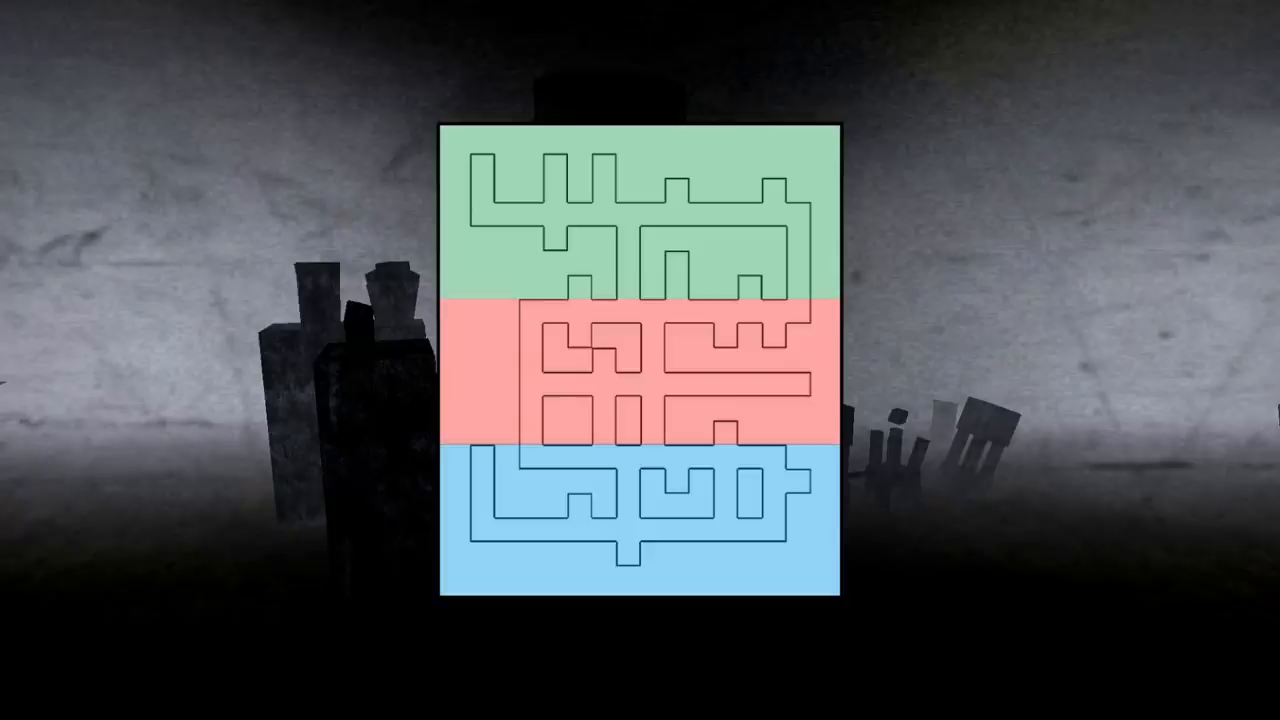
{"action": "mouse_move", "coordinate": [800, 244]}
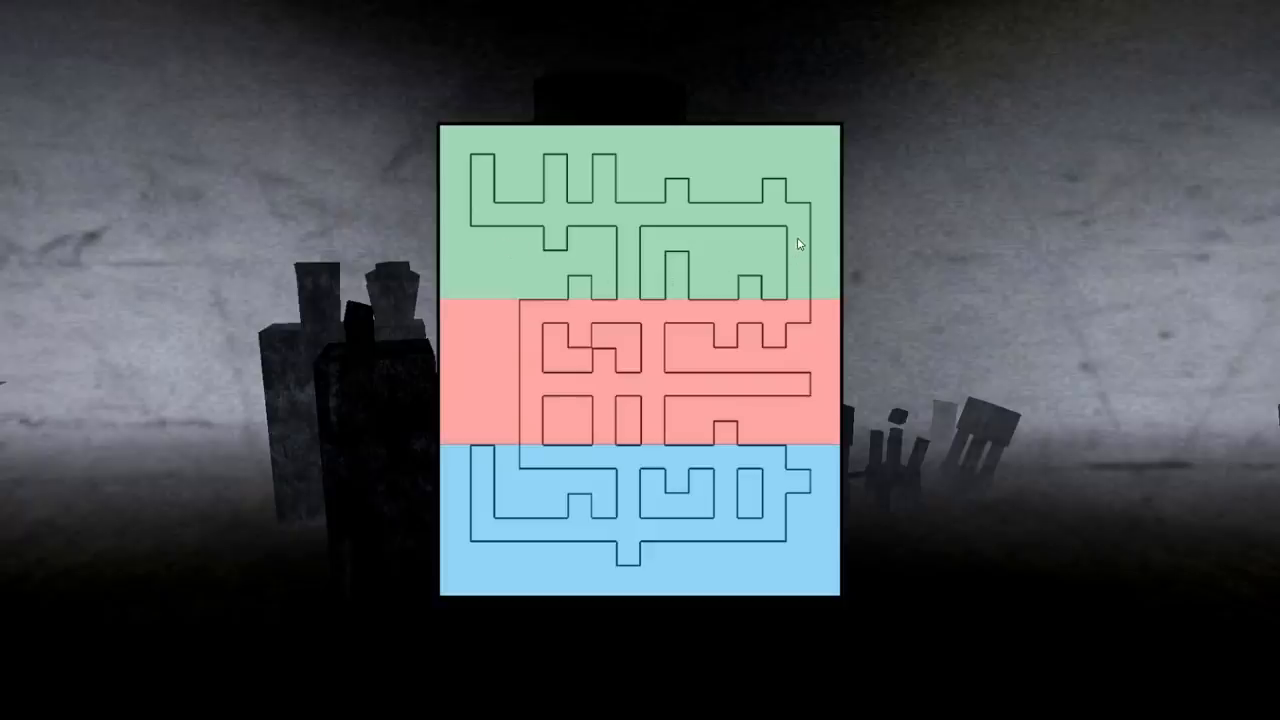
{"action": "mouse_move", "coordinate": [778, 198]}
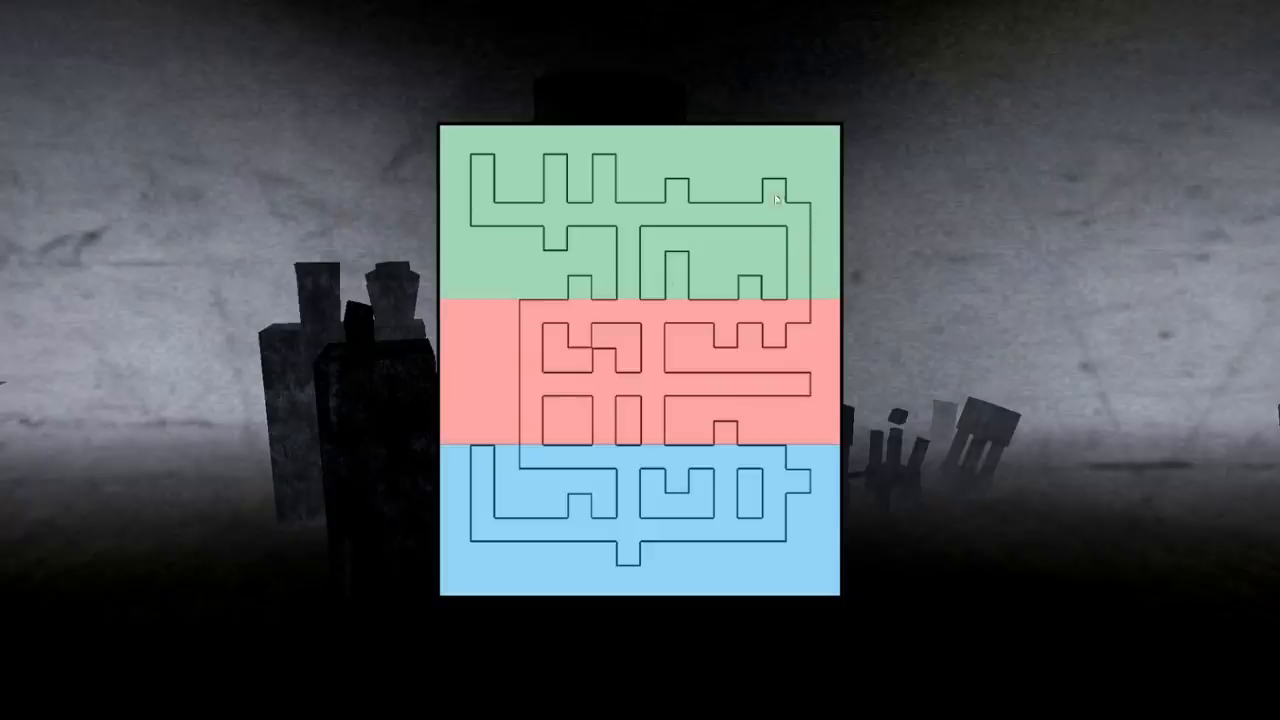
{"action": "mouse_move", "coordinate": [818, 252]}
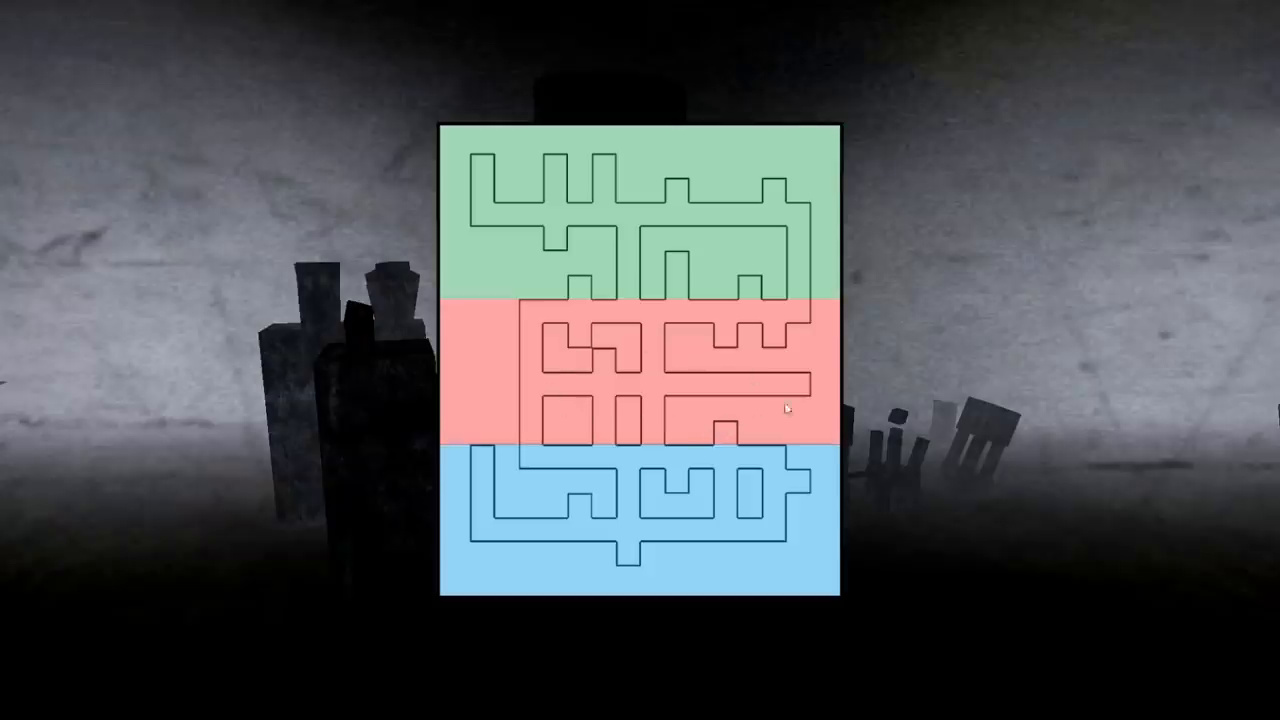
{"action": "mouse_move", "coordinate": [784, 414]}
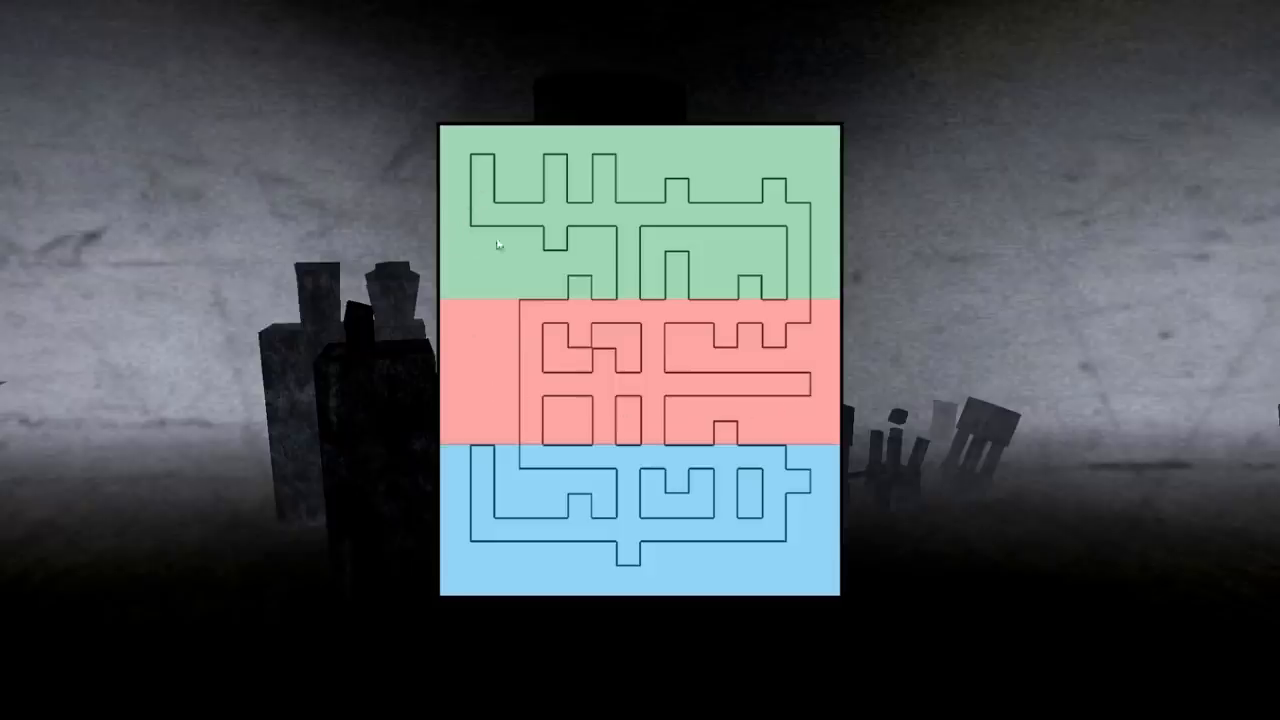
{"action": "mouse_move", "coordinate": [616, 236]}
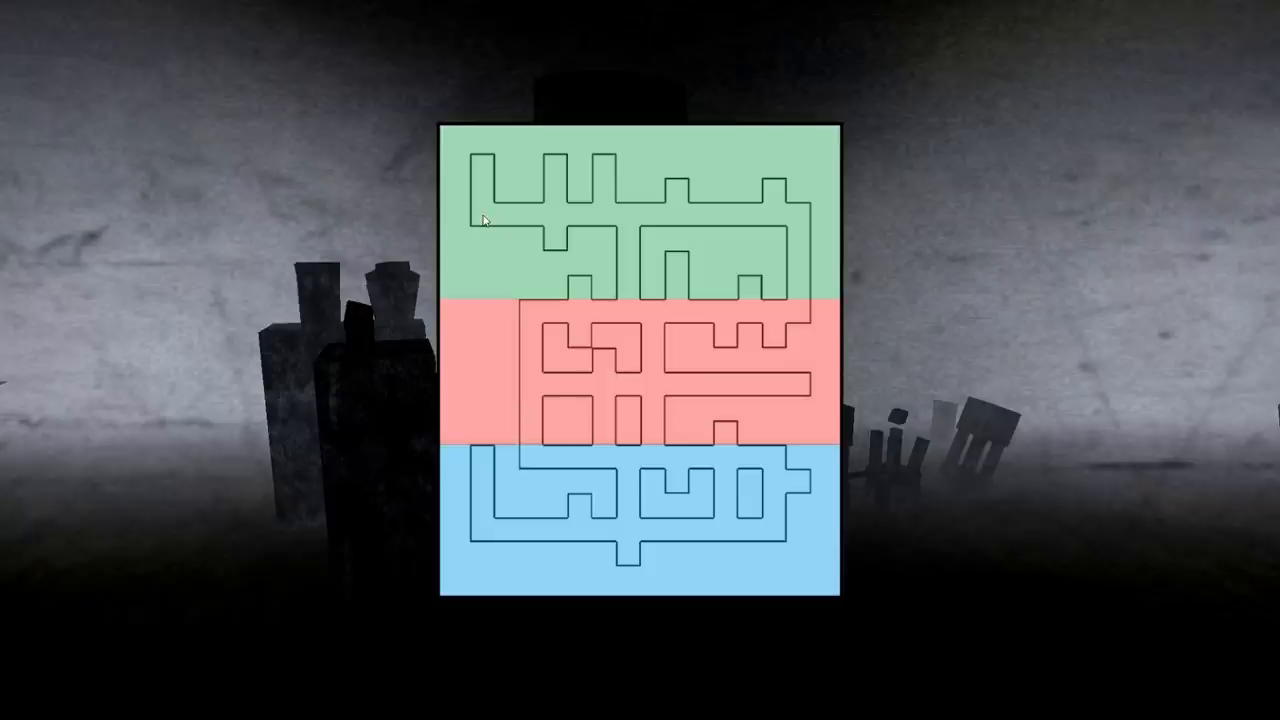
{"action": "mouse_move", "coordinate": [484, 198]}
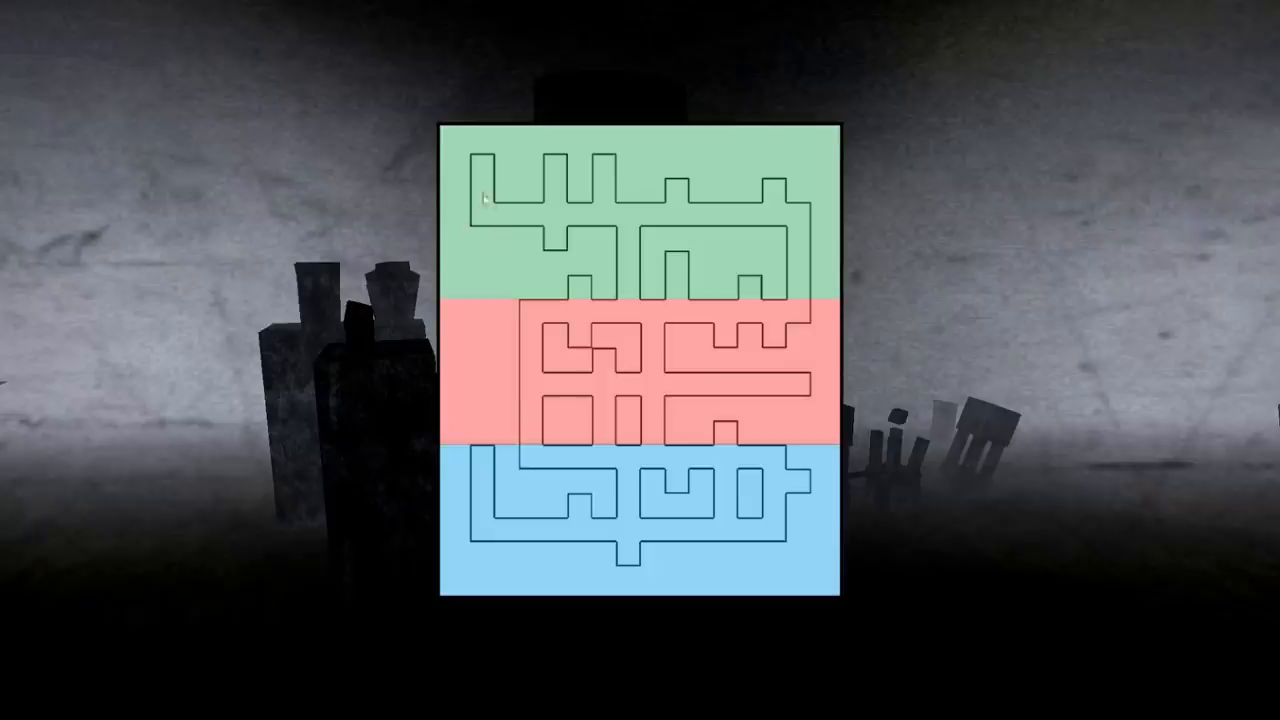
{"action": "mouse_move", "coordinate": [480, 216]}
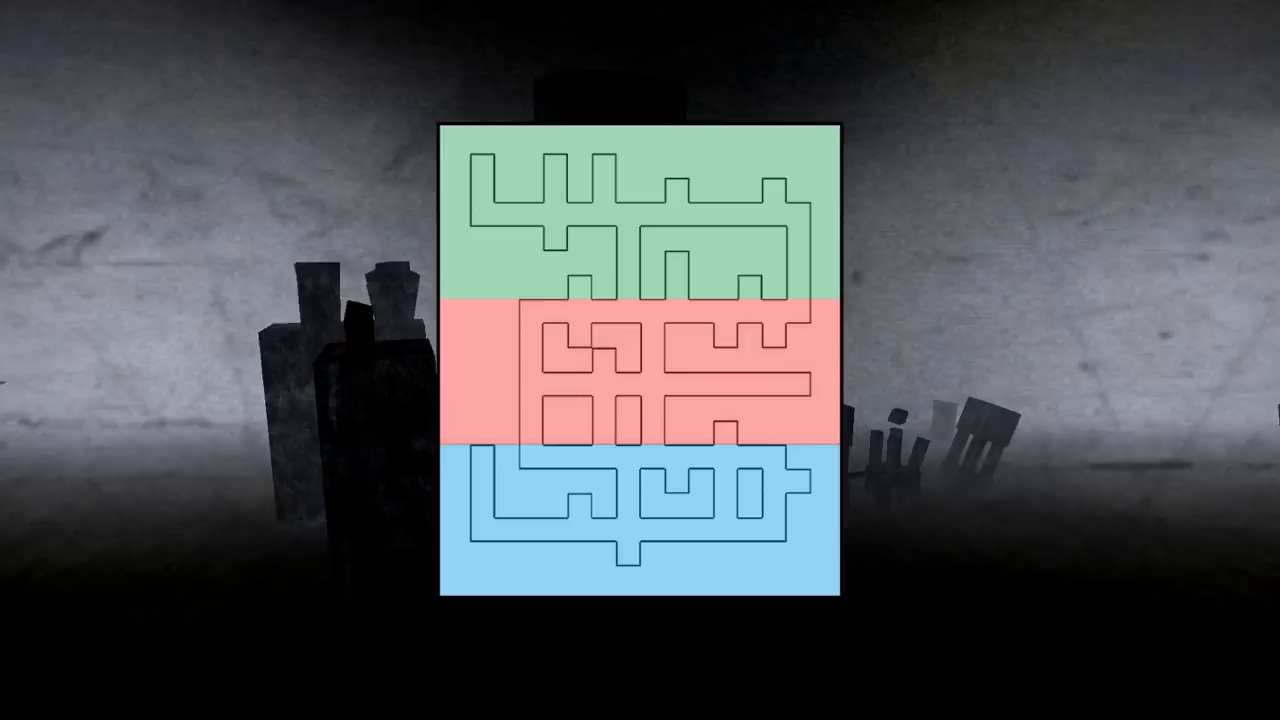
{"action": "mouse_move", "coordinate": [932, 408]}
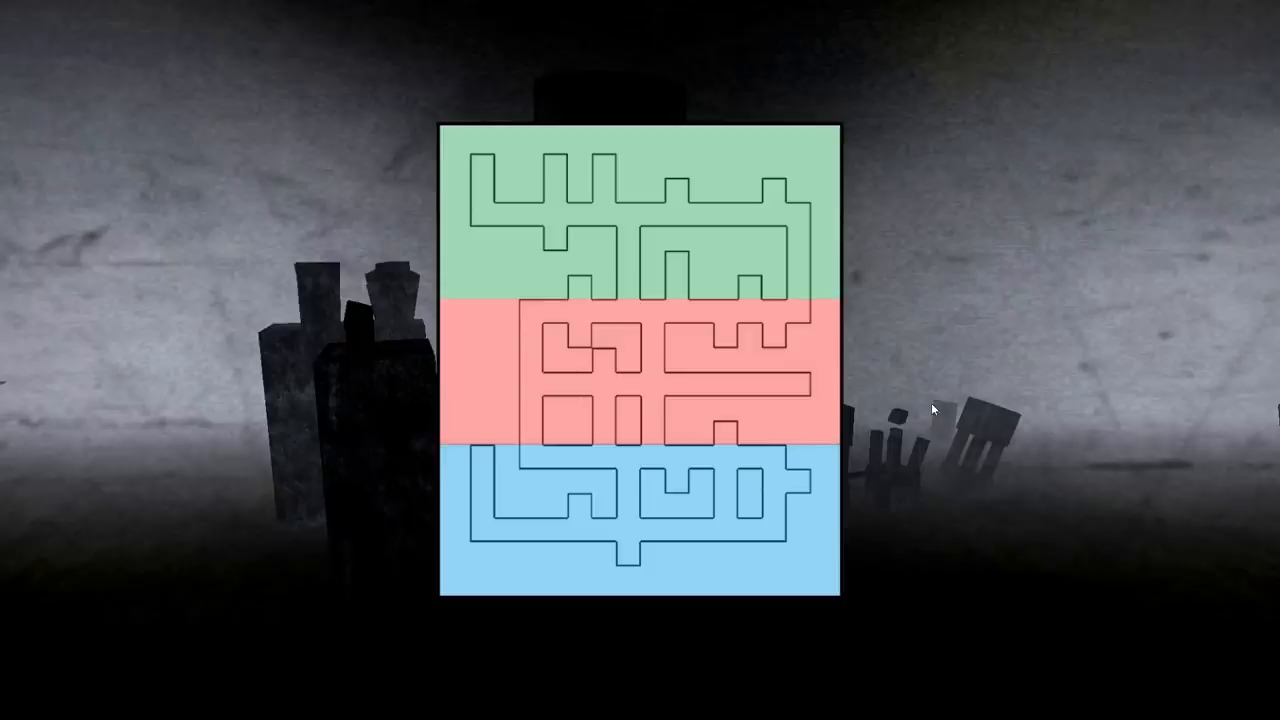
{"action": "mouse_move", "coordinate": [670, 216]}
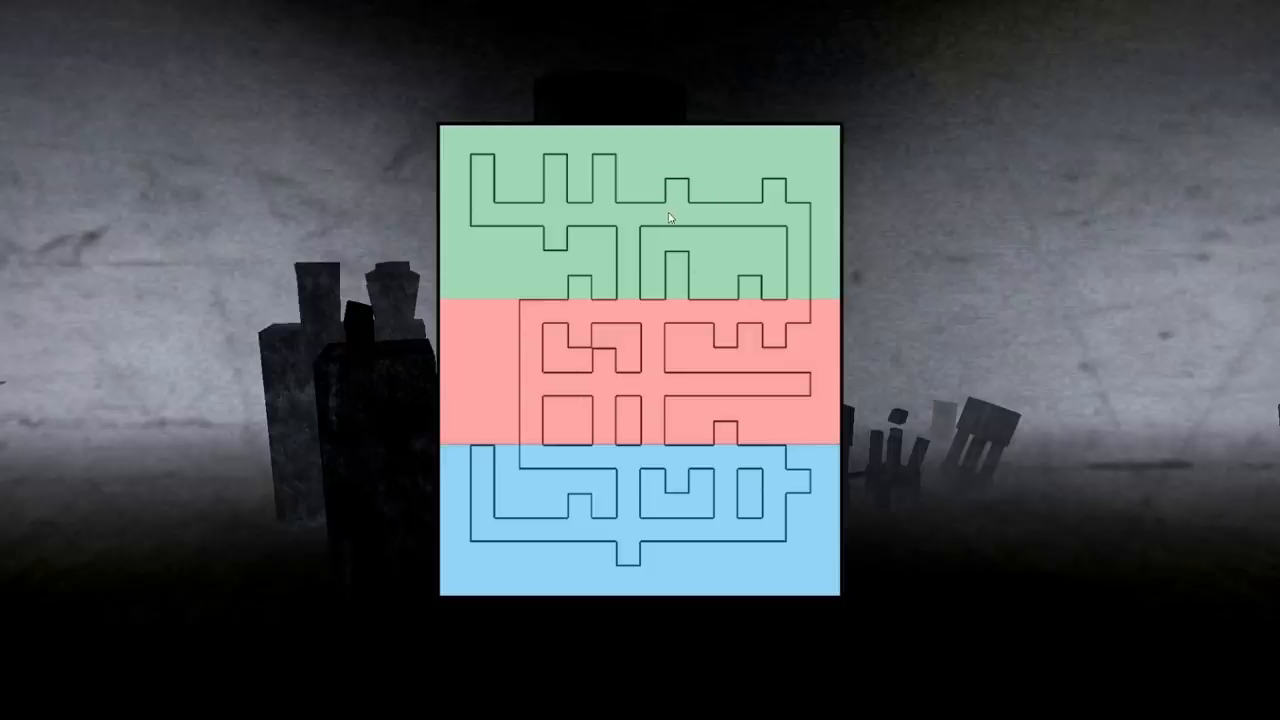